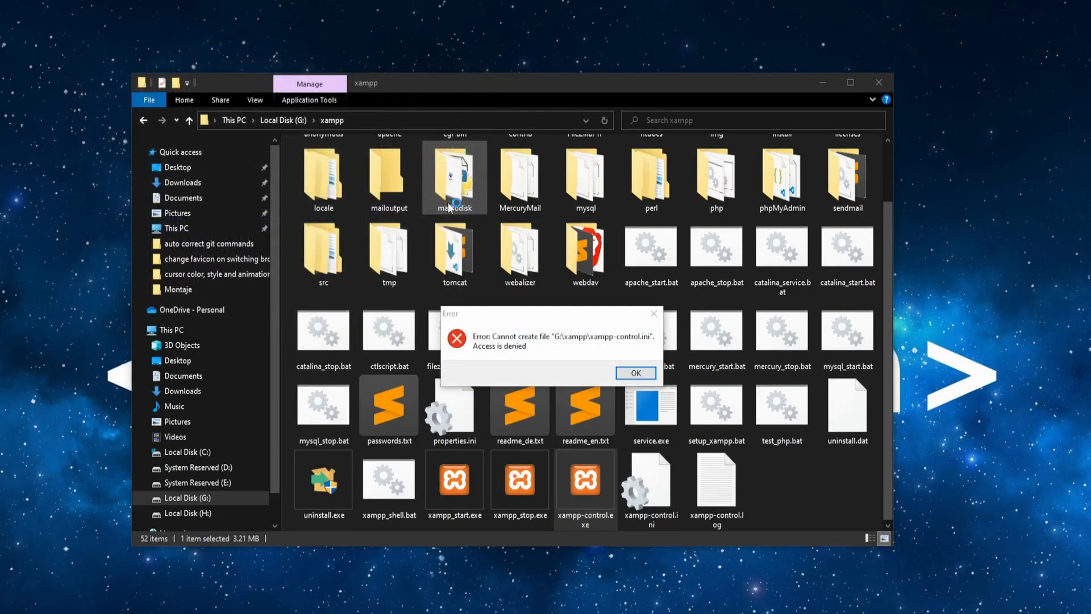
# Step: Dismiss the access-denied error and end the frozen xampp-control.exe task in Task Manager
pyautogui.click(635, 372)
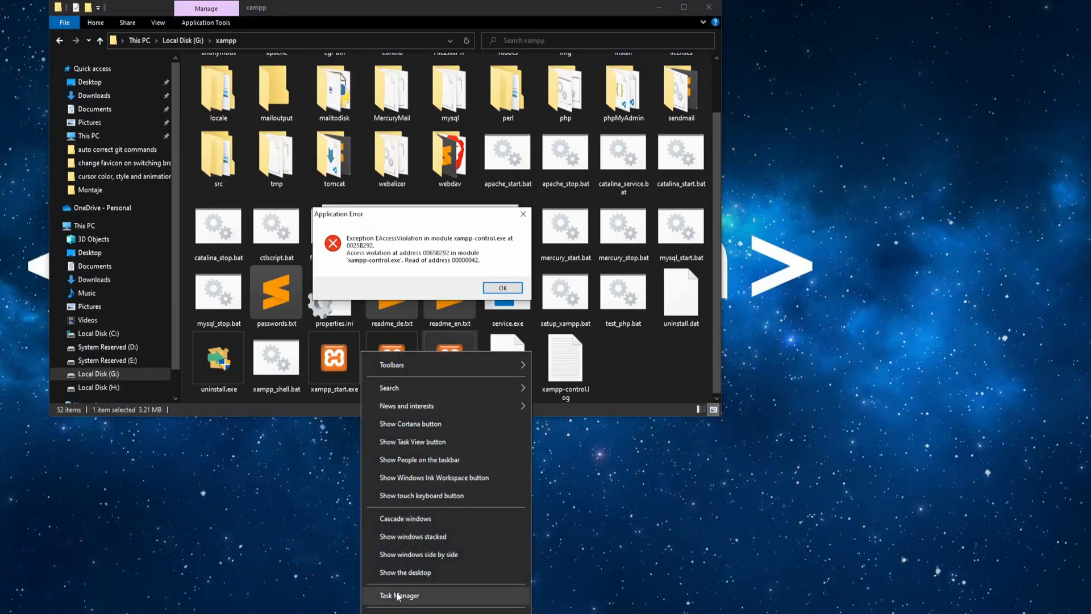
pyautogui.click(399, 595)
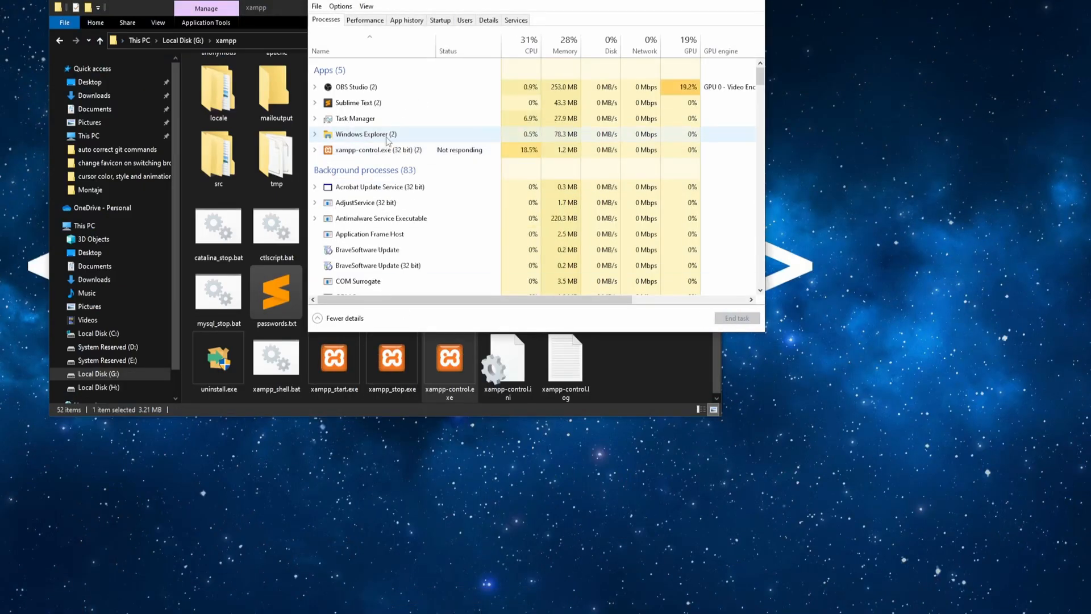
pyautogui.click(378, 150)
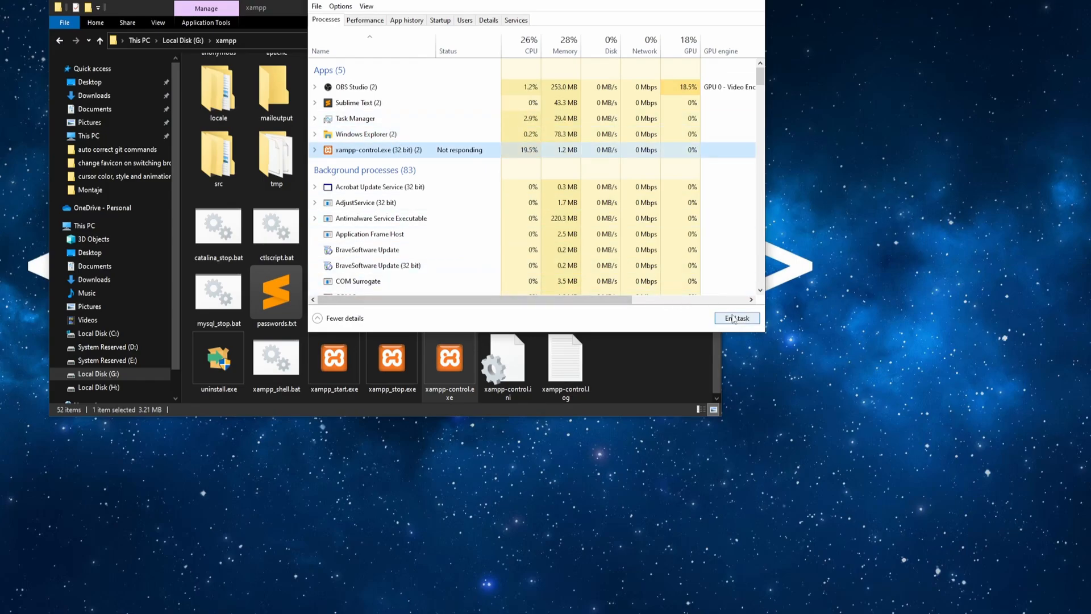
pyautogui.click(736, 318)
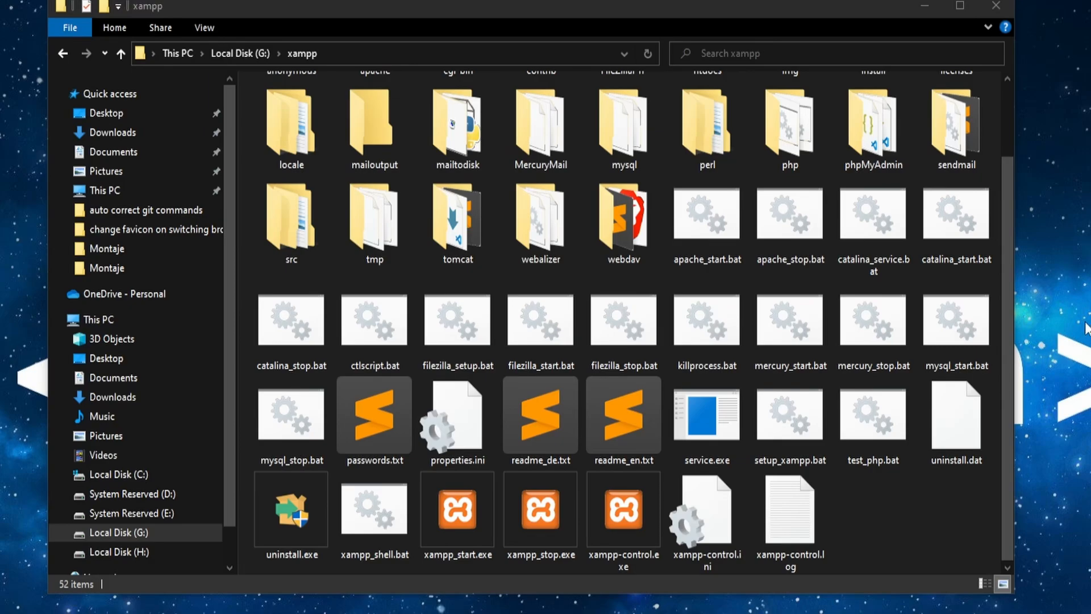
# Step: Enable 'Run this program as an administrator' in xampp-control.exe's Compatibility properties
pyautogui.click(623, 511)
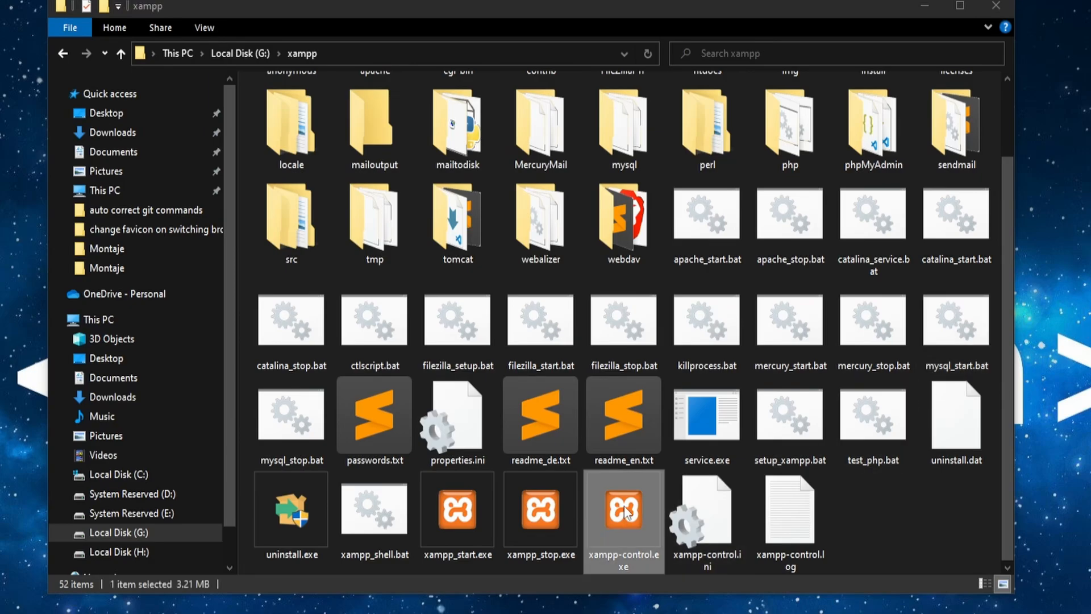
pyautogui.rightClick(624, 514)
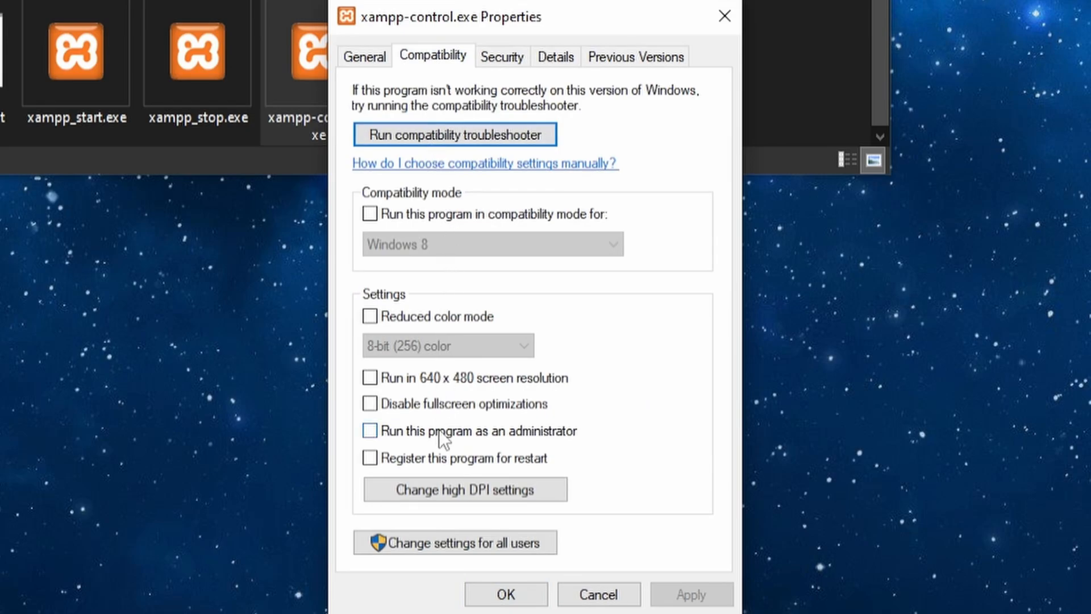
pyautogui.click(369, 430)
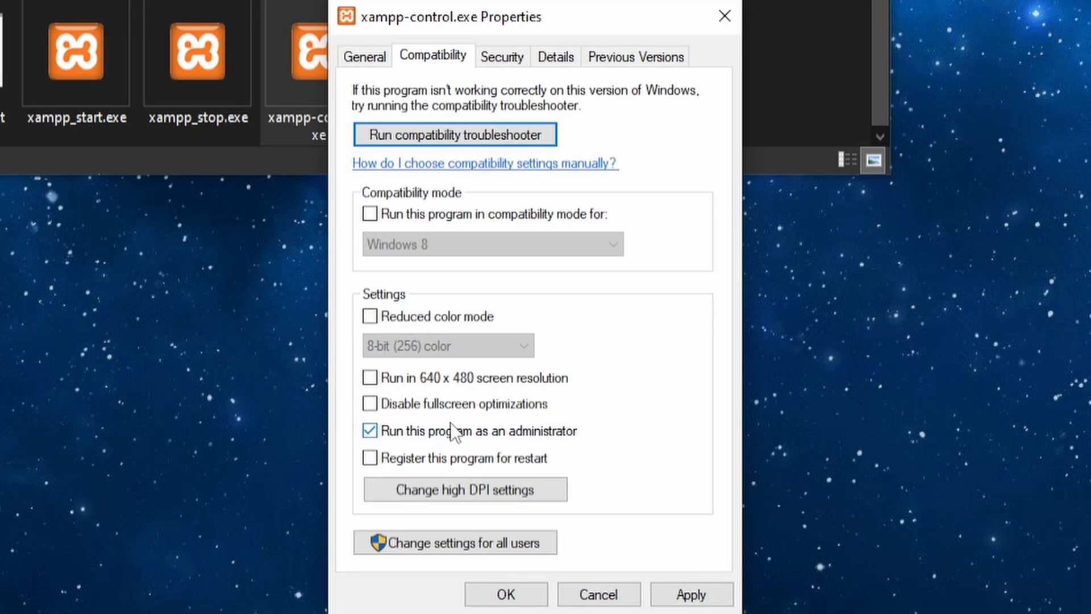
pyautogui.click(505, 595)
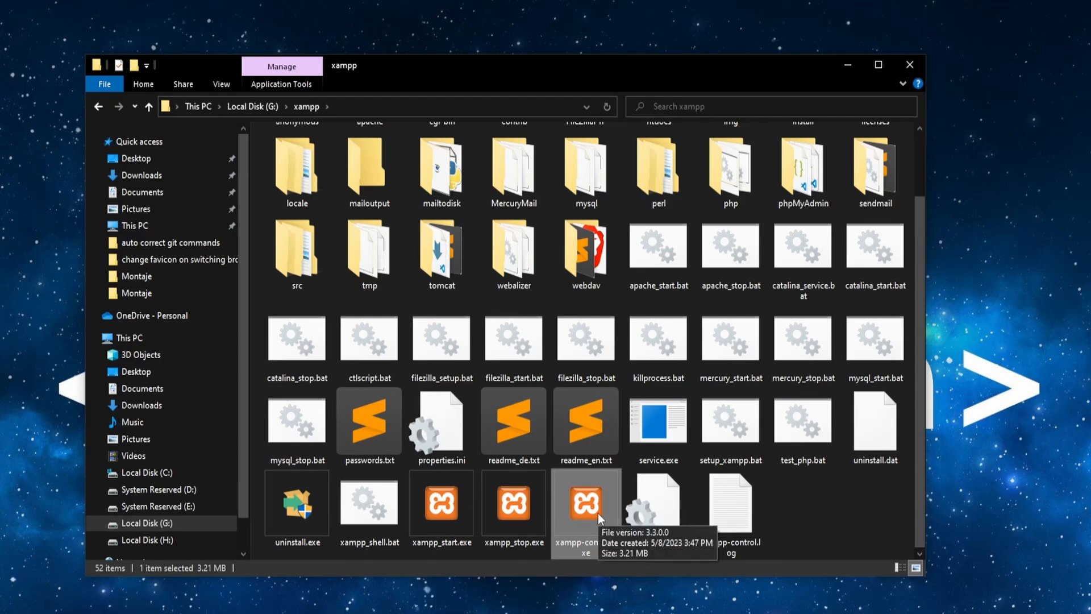
pyautogui.doubleClick(586, 503)
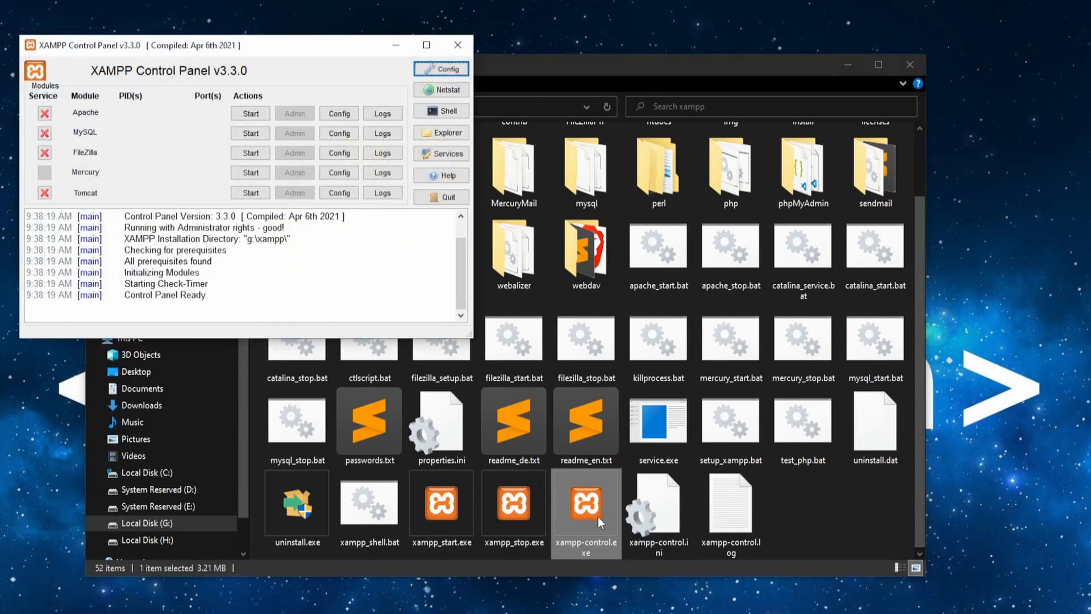
pyautogui.moveTo(440, 197)
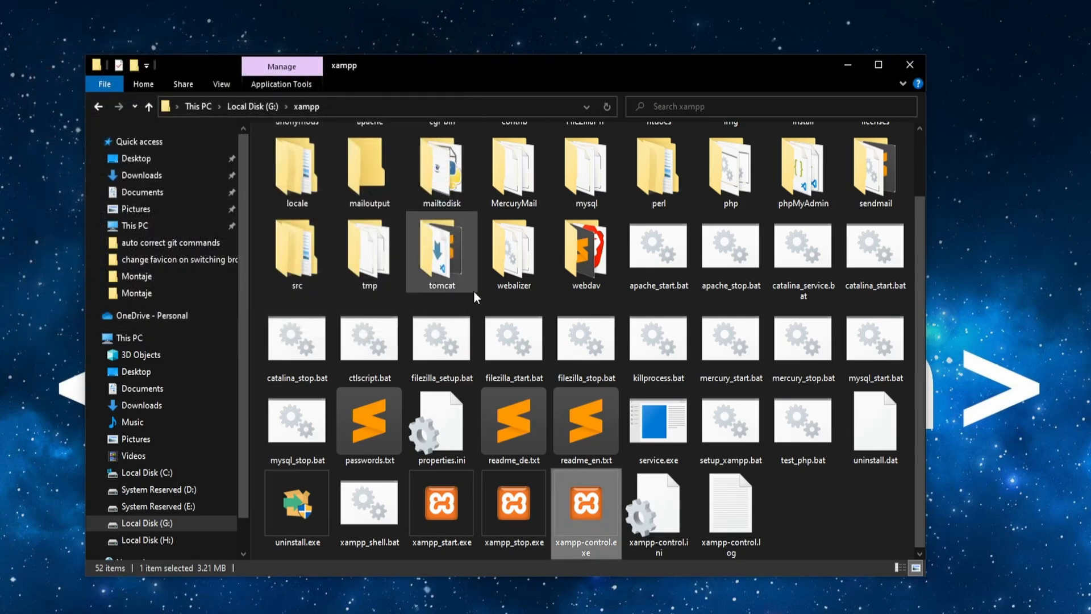
pyautogui.moveTo(586, 339)
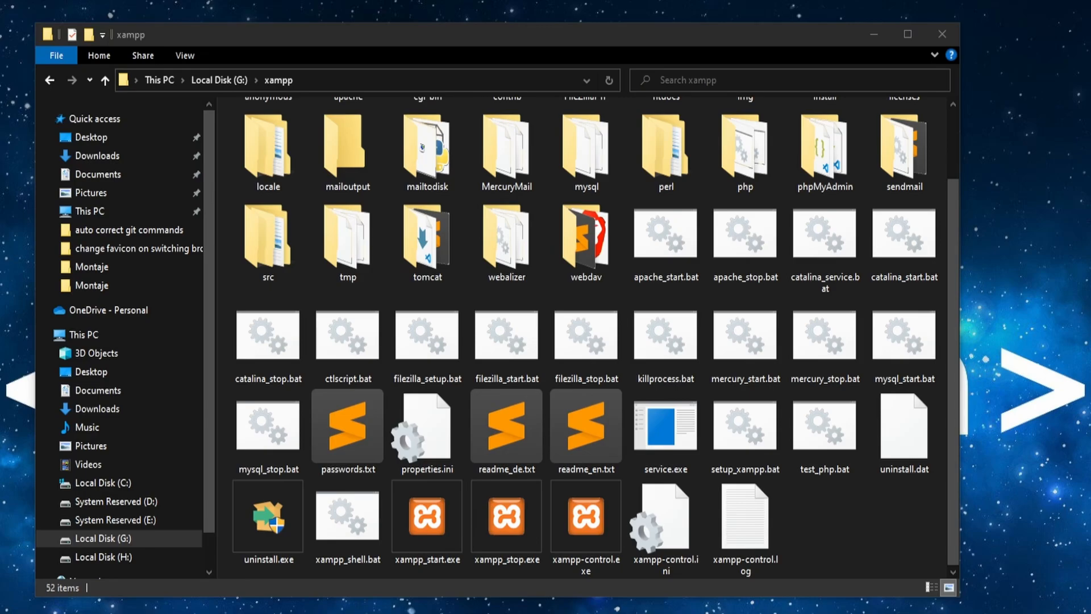
# Step: Open the Security tab of xampp-control.ini's Properties, showing Everyone with Read only
pyautogui.click(664, 518)
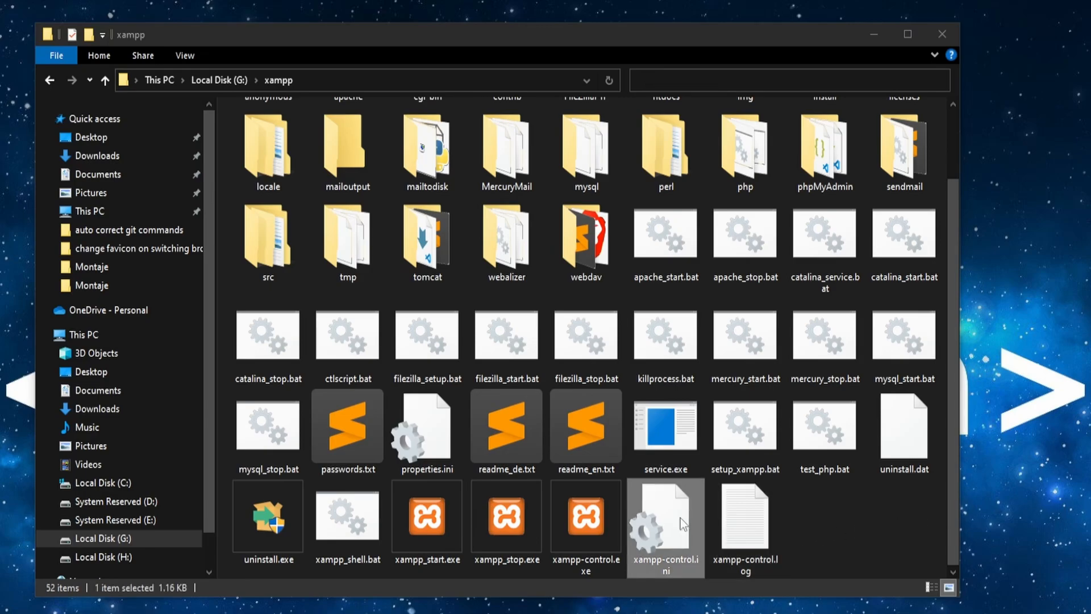
pyautogui.moveTo(681, 542)
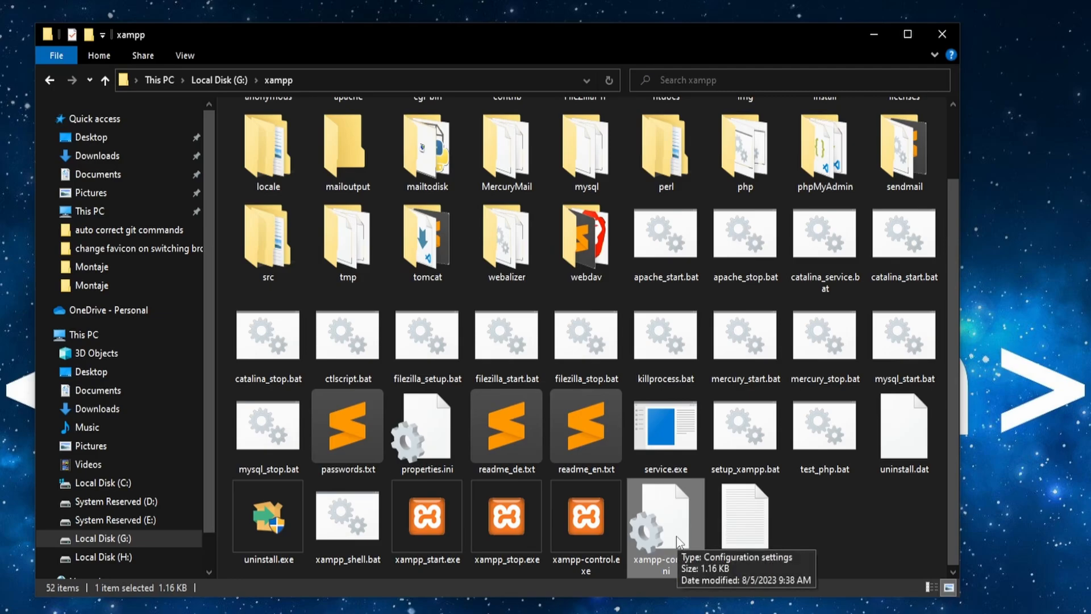
pyautogui.rightClick(664, 522)
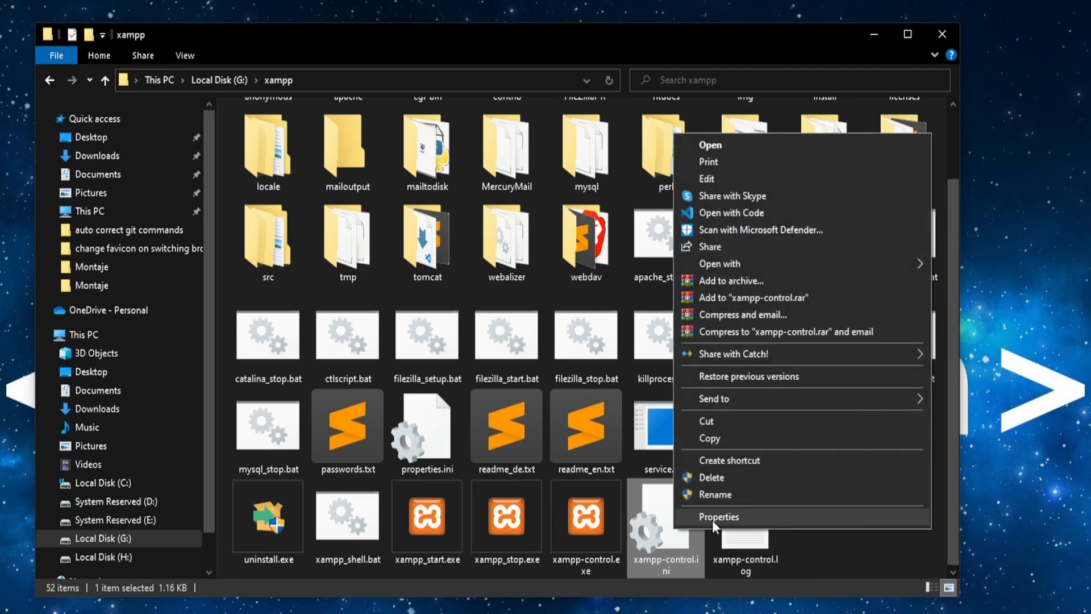
pyautogui.click(719, 516)
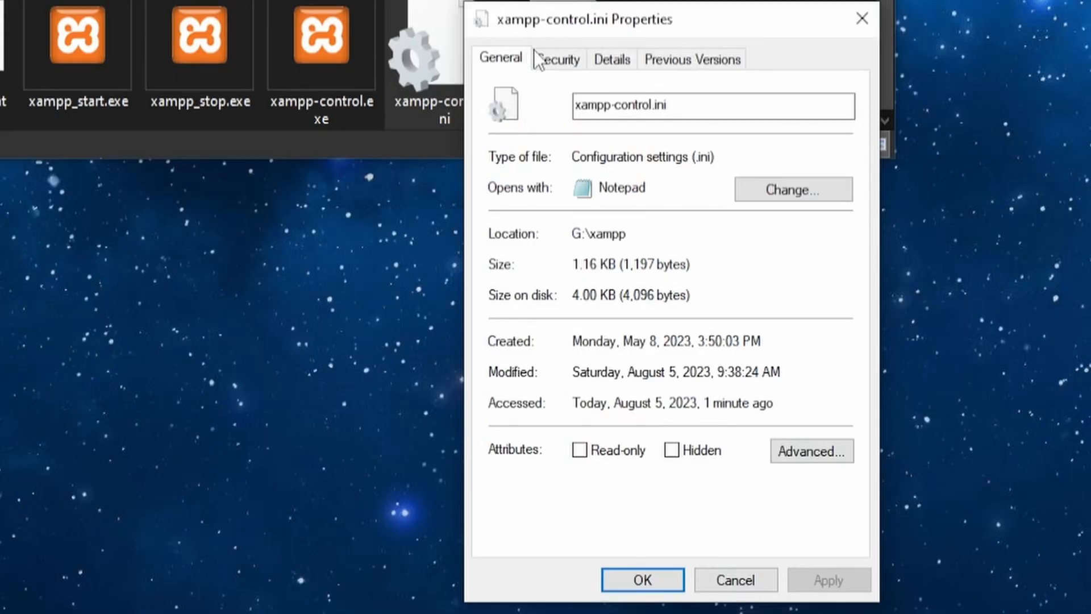
pyautogui.click(557, 59)
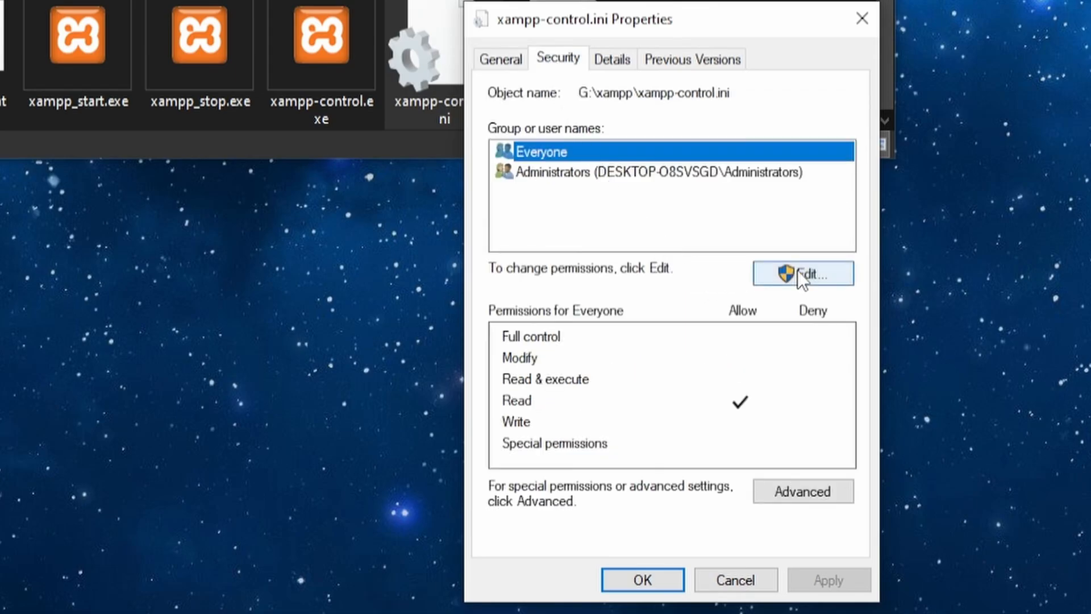
# Step: Grant Everyone Allow Modify on xampp-control.ini and confirm both dialogs
pyautogui.click(802, 272)
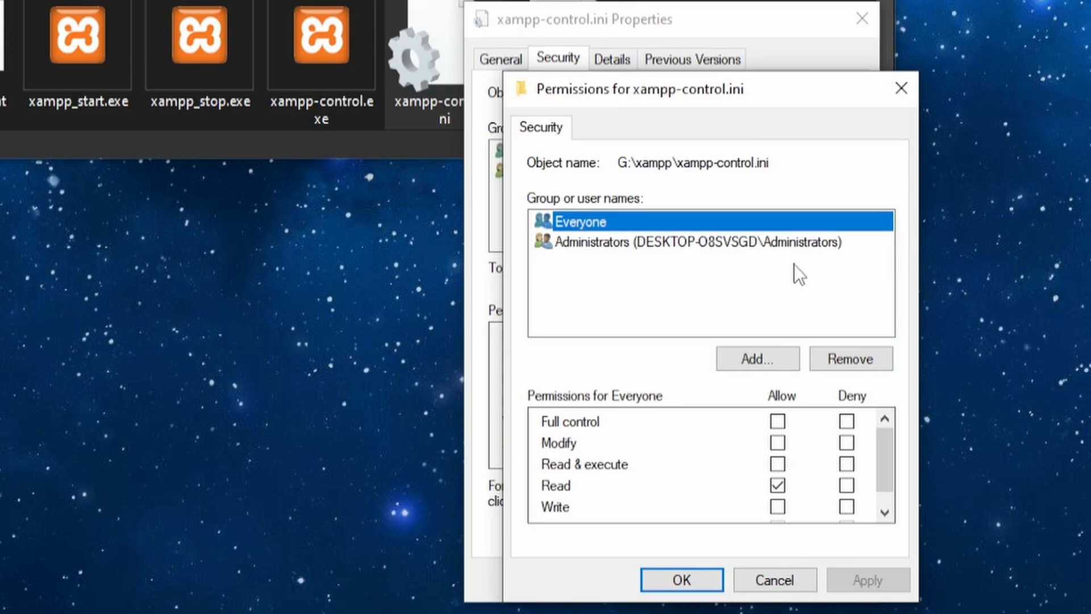
pyautogui.moveTo(601, 229)
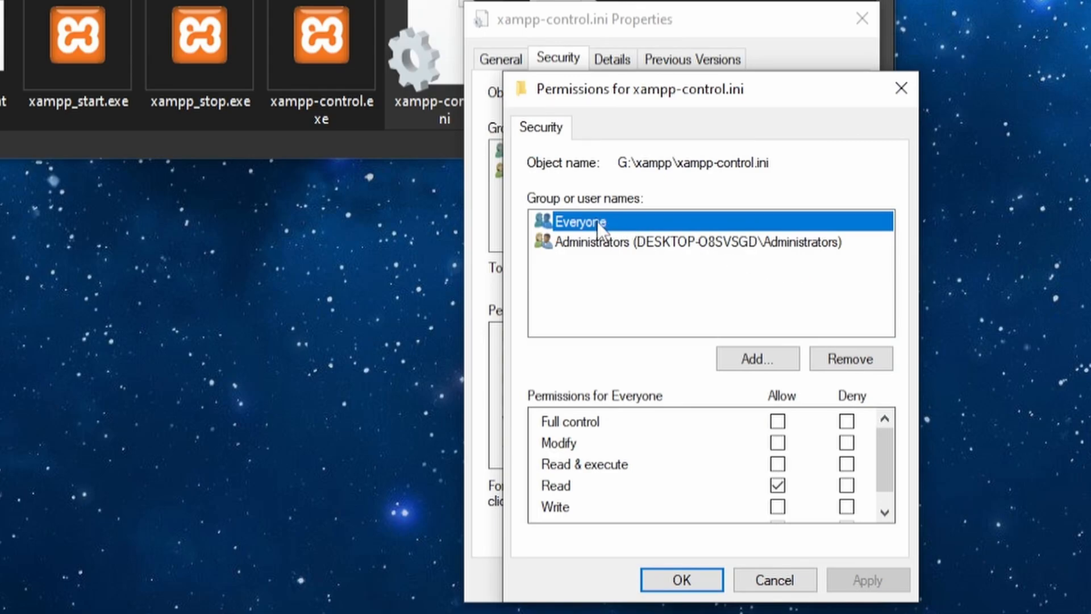
pyautogui.moveTo(613, 229)
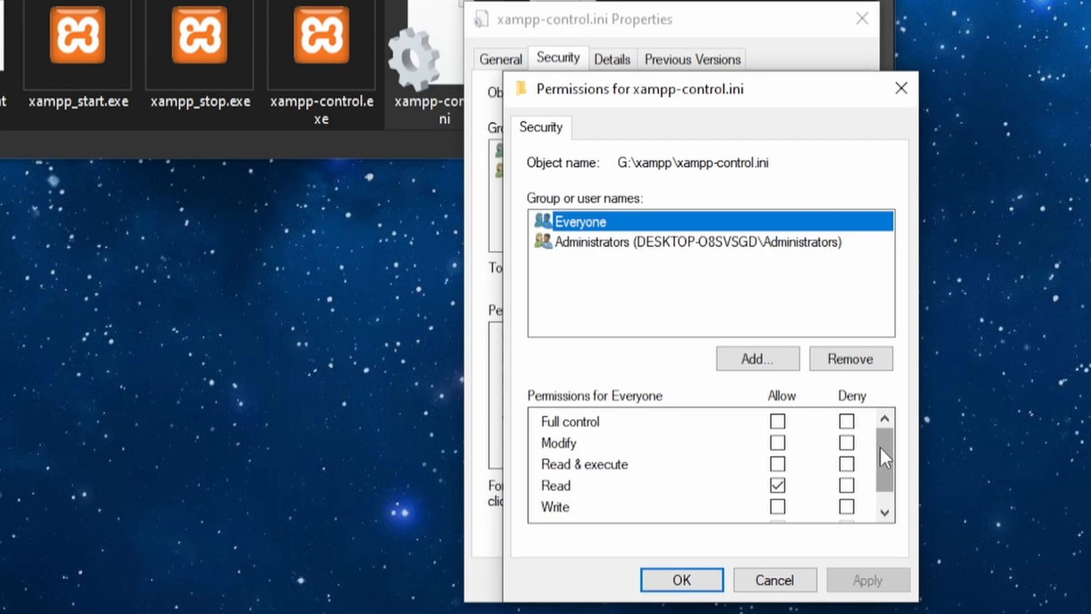
pyautogui.scroll(-3)
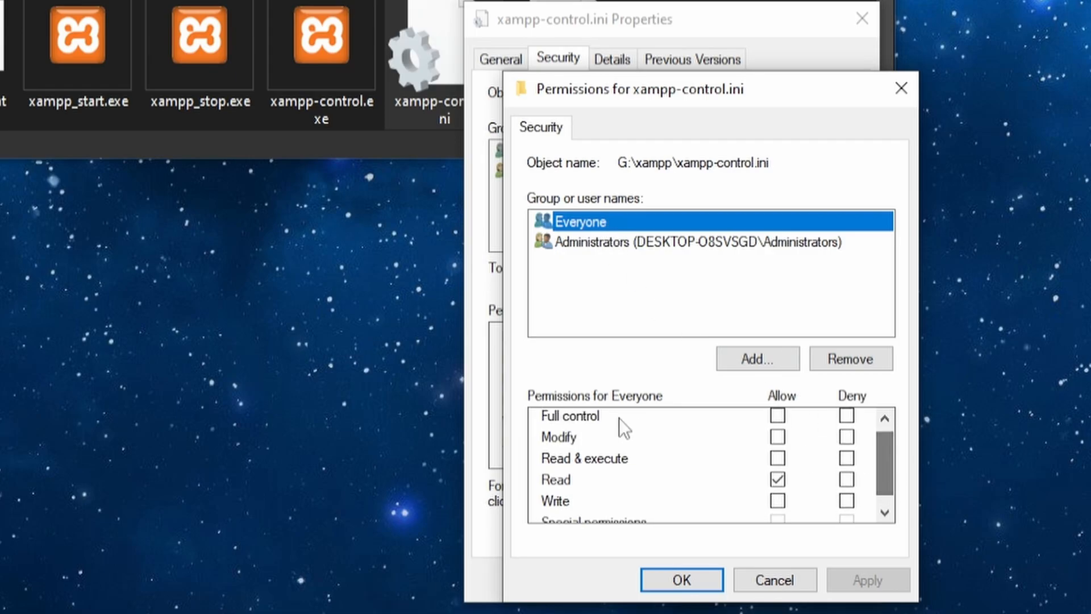
pyautogui.moveTo(583, 493)
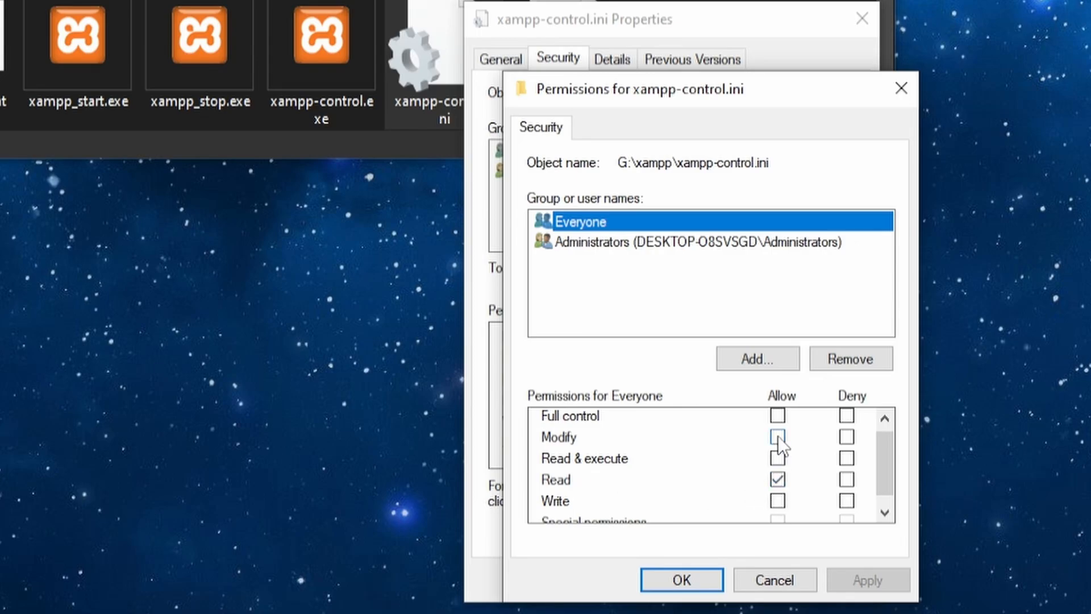
pyautogui.click(777, 437)
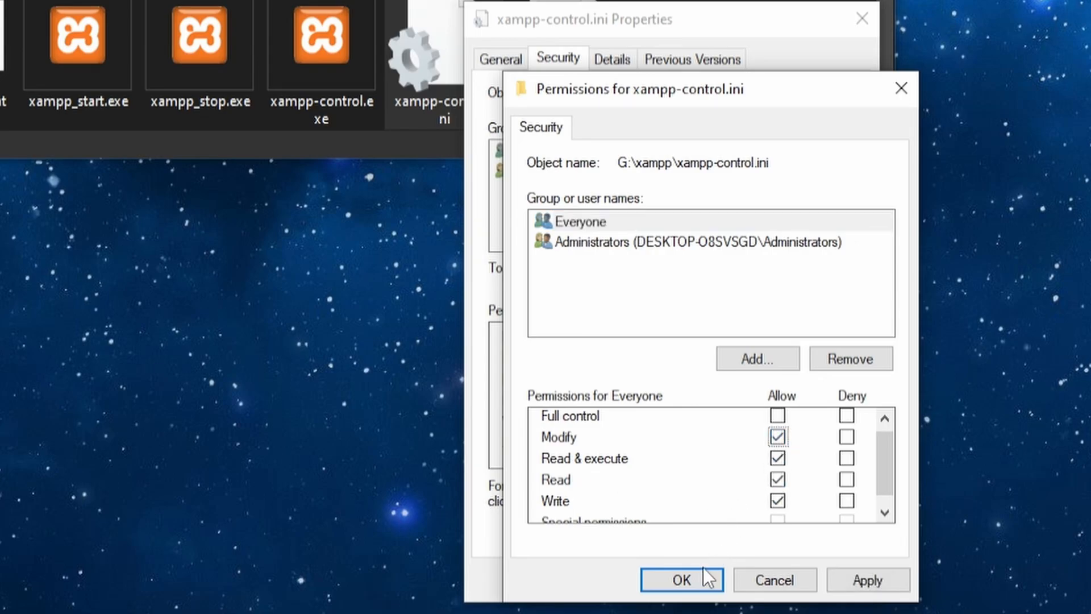
pyautogui.click(681, 579)
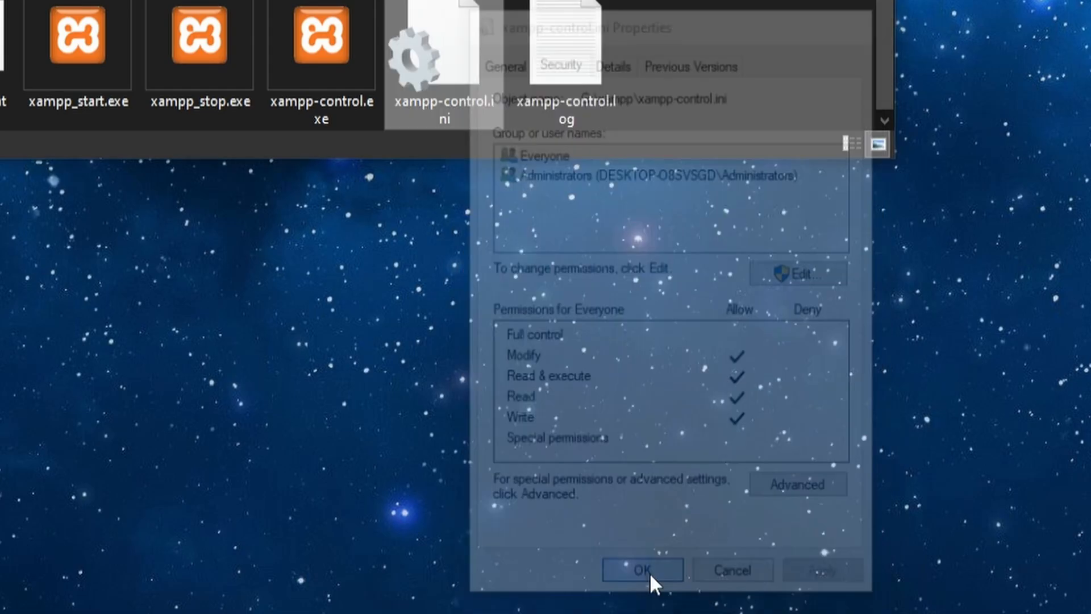
pyautogui.click(641, 570)
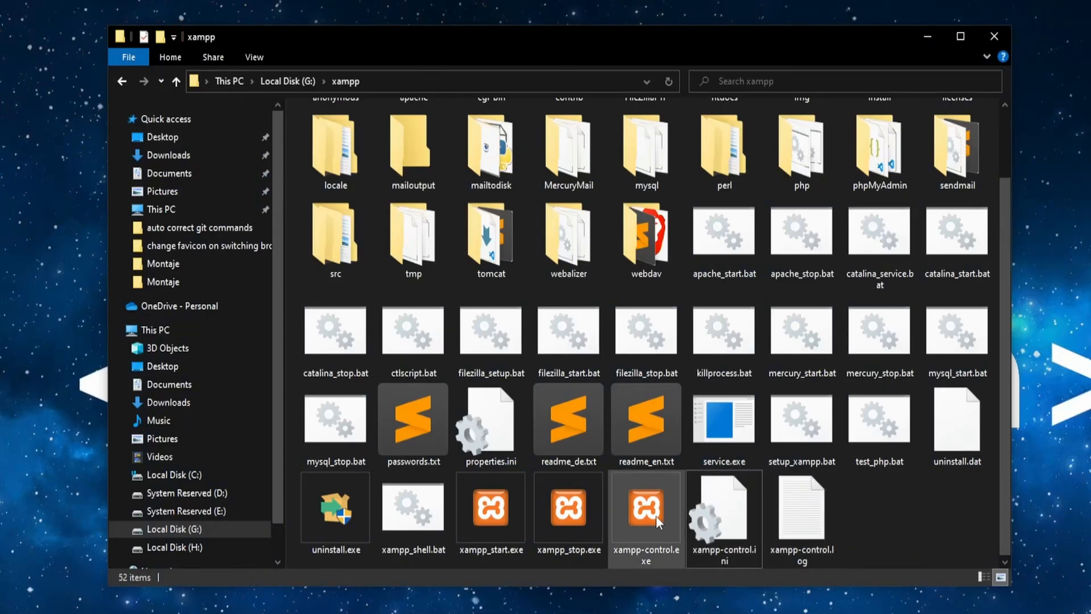
# Step: Relaunch xampp-control.exe until XAMPP Control Panel v3.3.0 shows Control Panel Ready
pyautogui.doubleClick(645, 507)
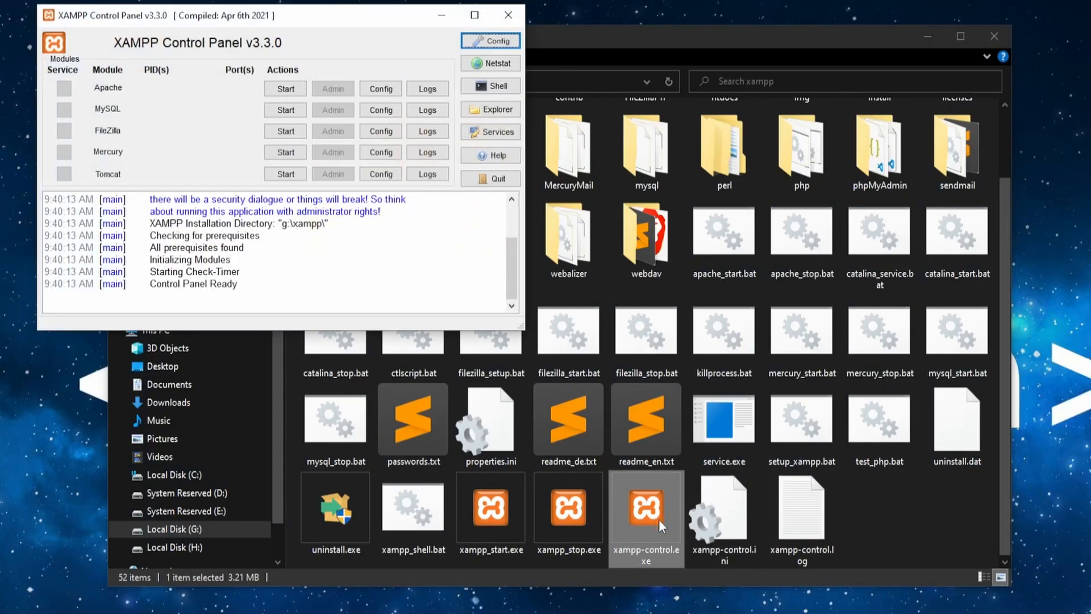
pyautogui.moveTo(490, 177)
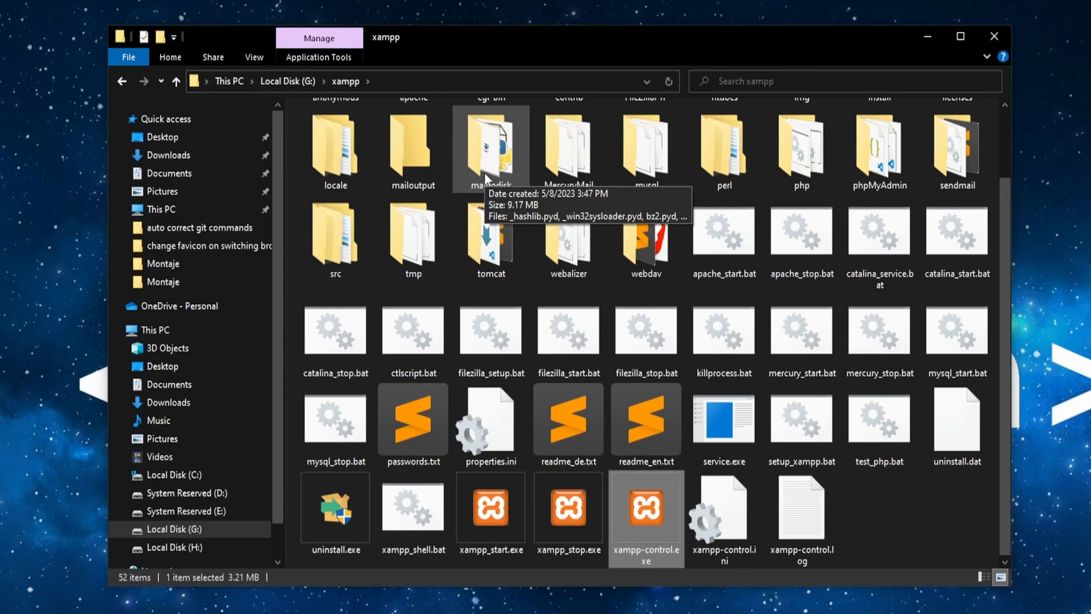
pyautogui.doubleClick(644, 511)
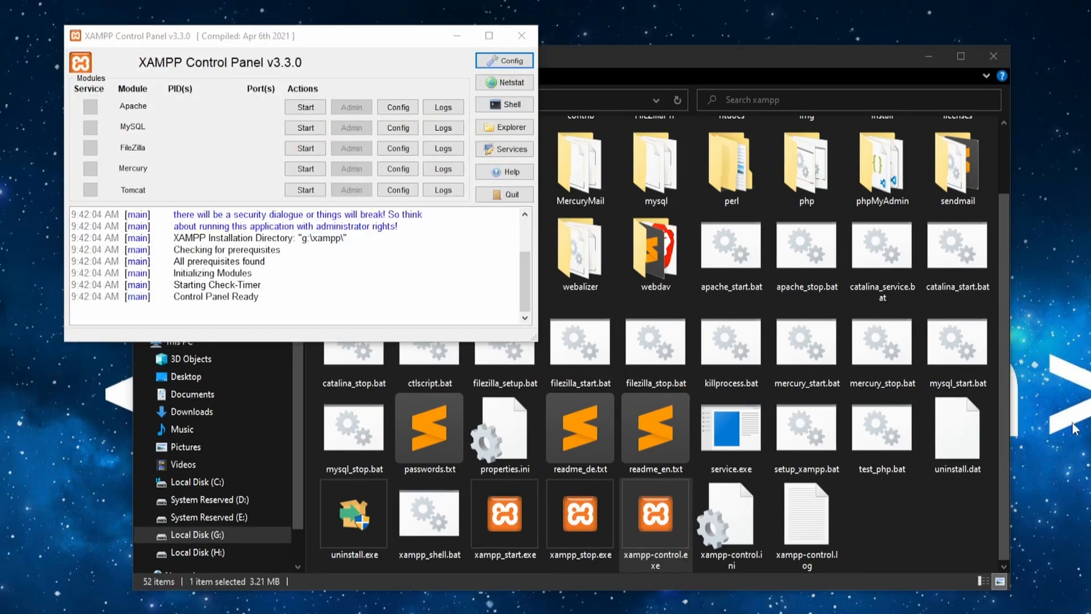